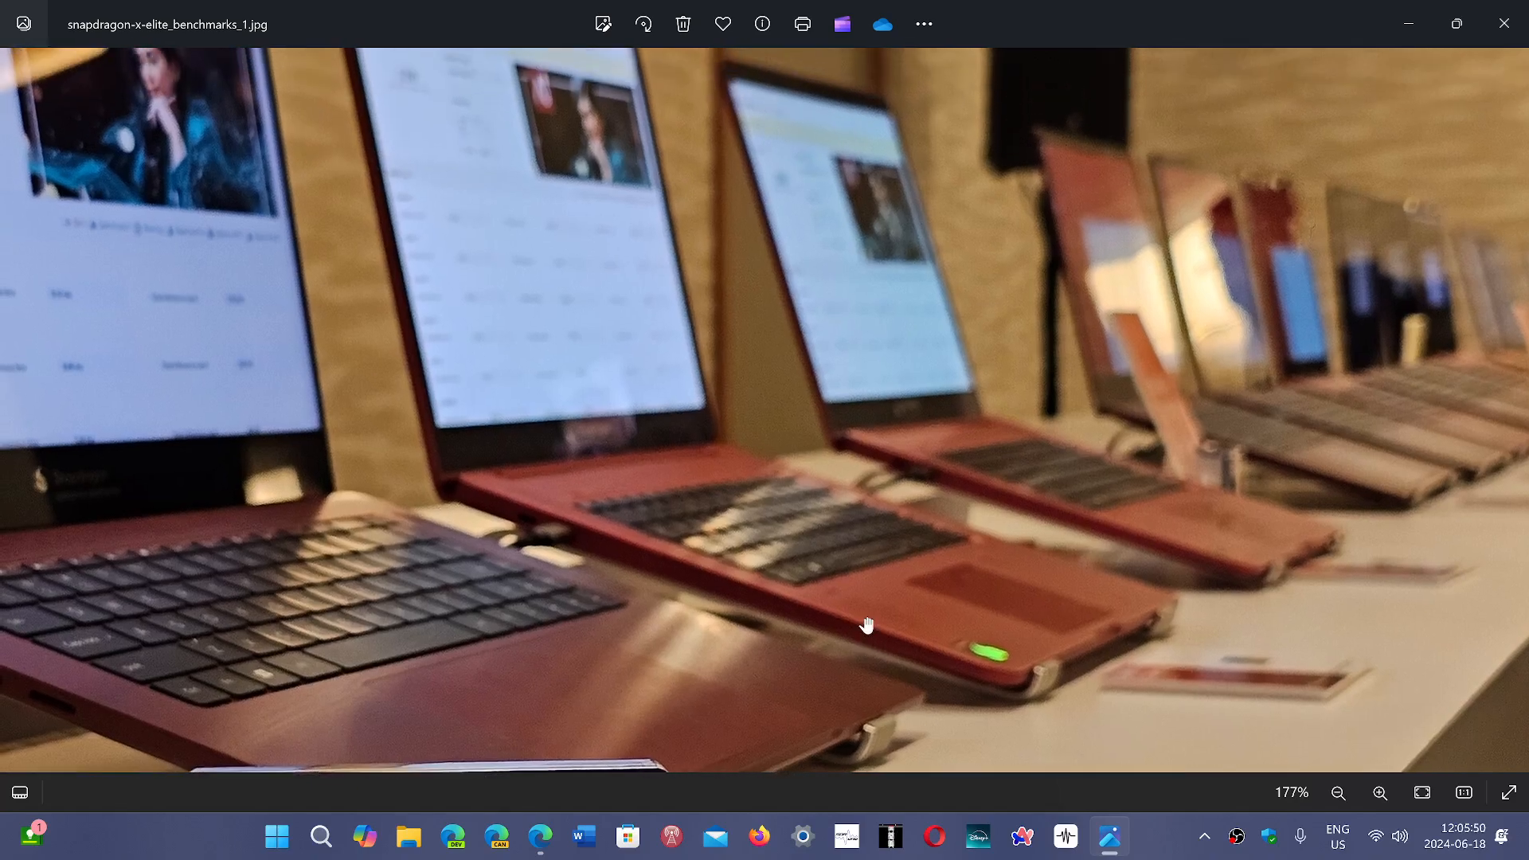
mouse_move(1157, 849)
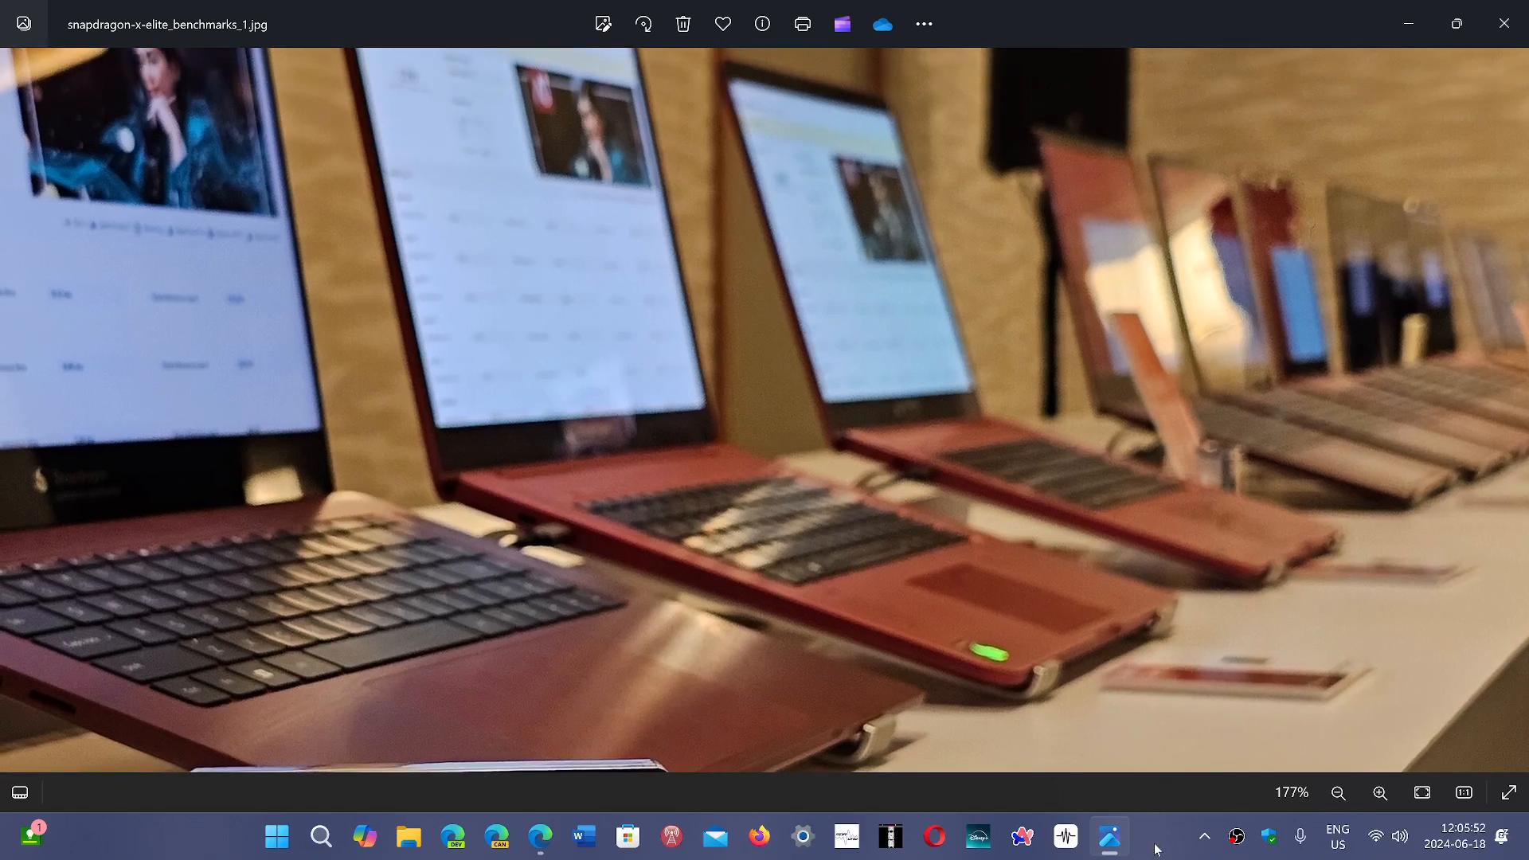